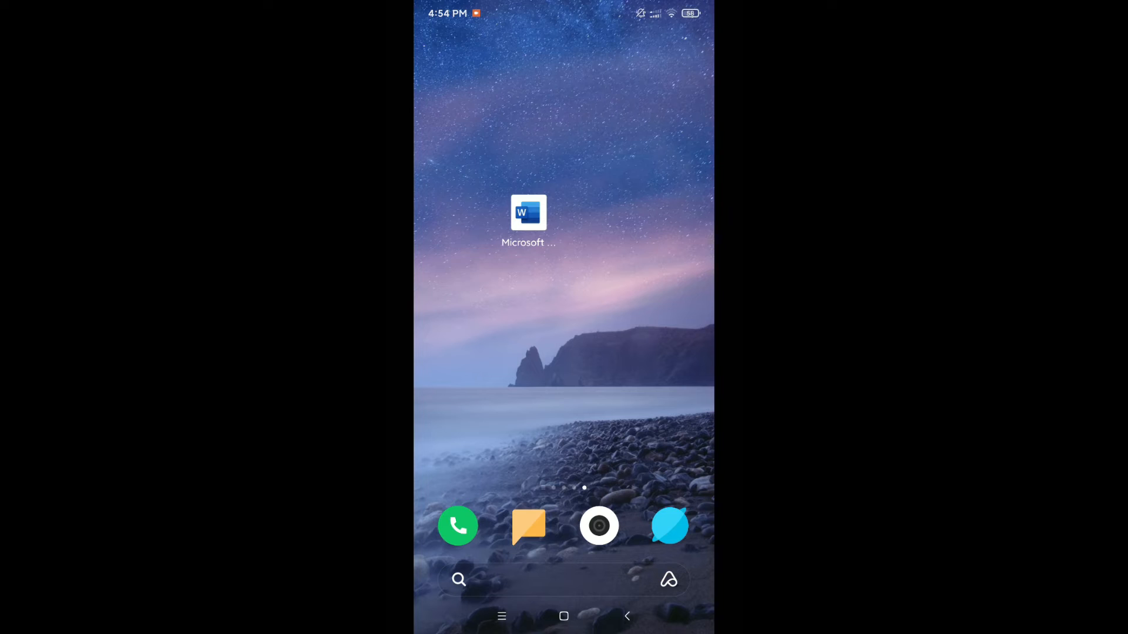
- Launch Microsoft Word and start a new document from the + button
click(528, 214)
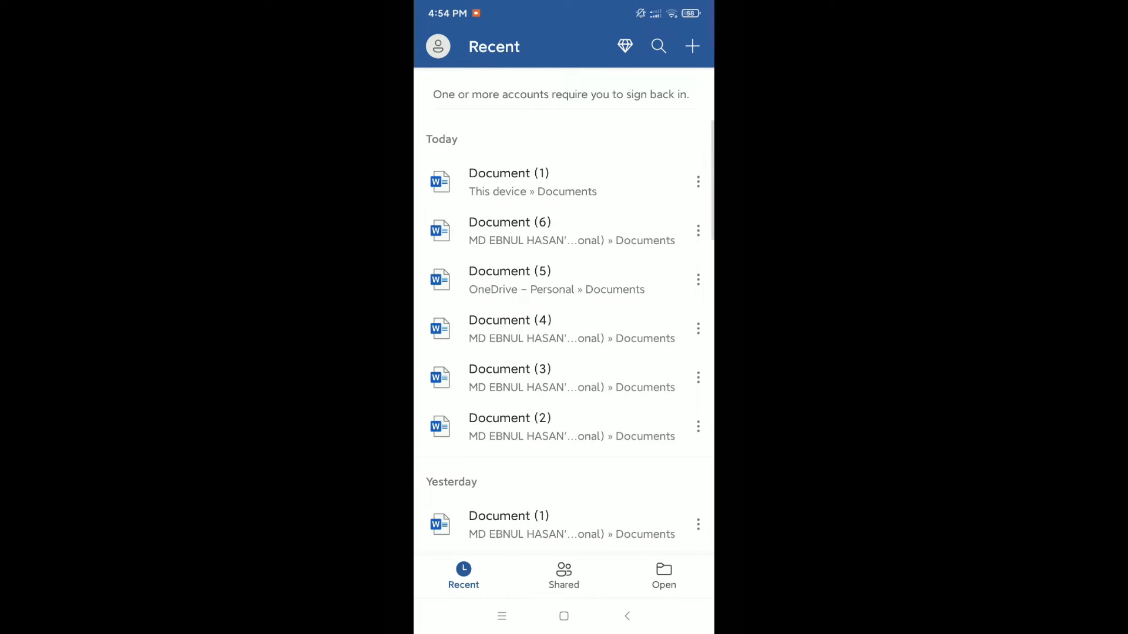
click(691, 46)
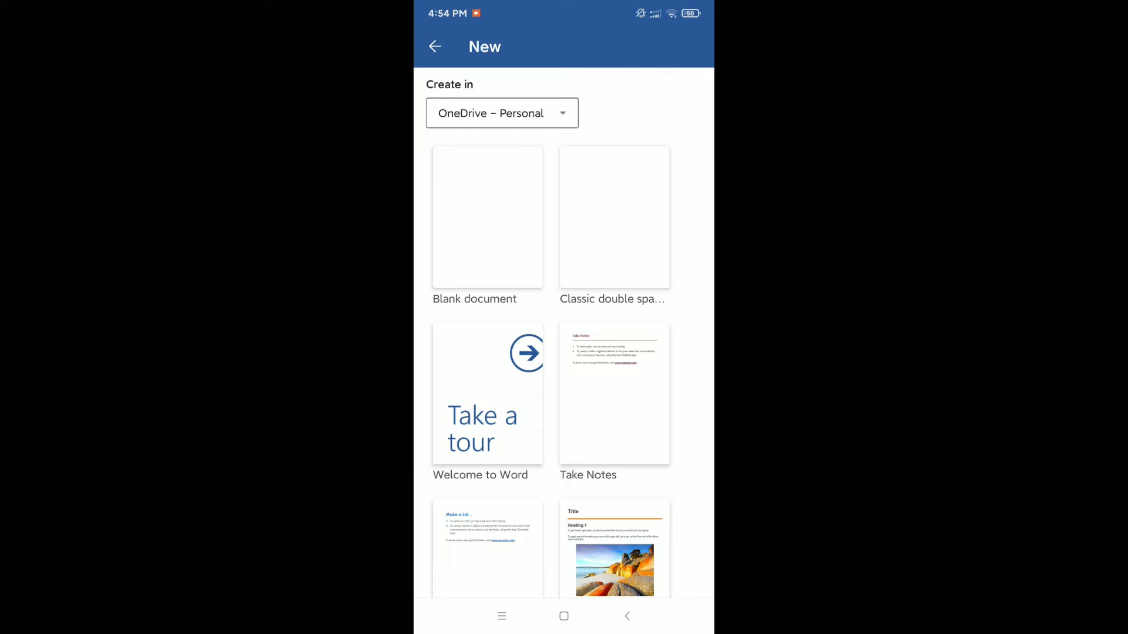
- Create a blank document, 'Document (7)', and place the cursor on the page
click(487, 217)
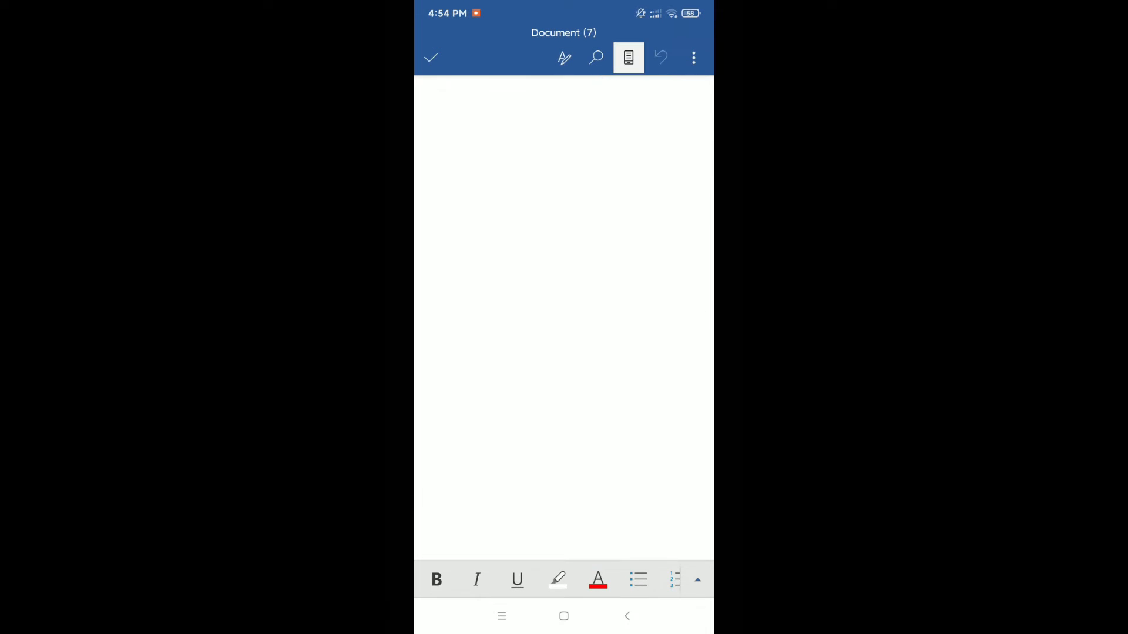
click(438, 97)
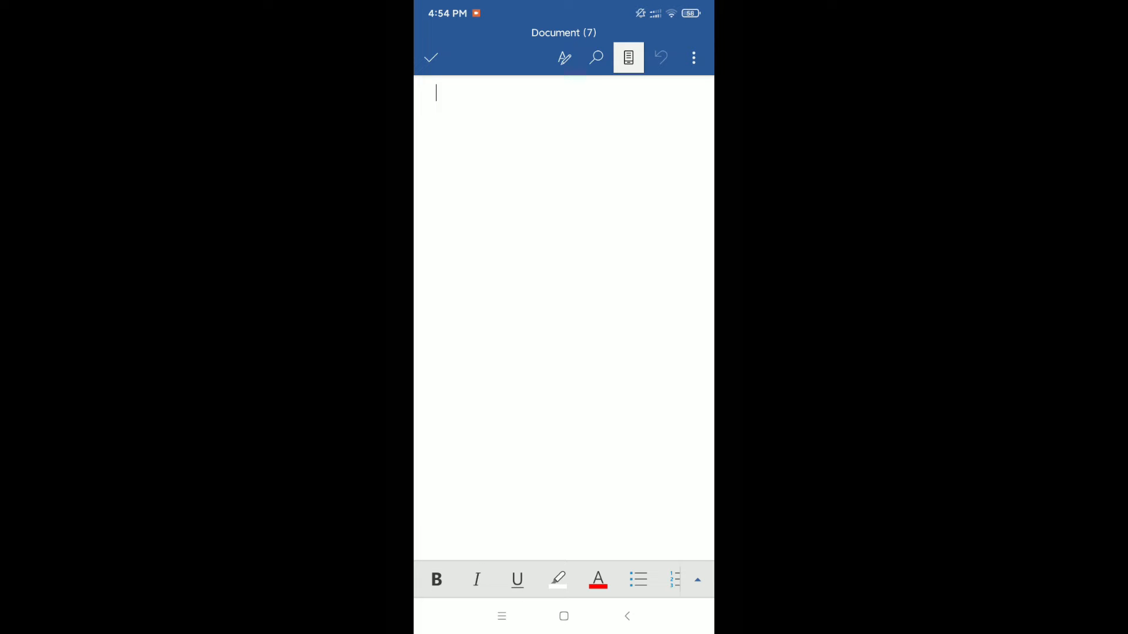
- Apply 1. 2. 3. numbering and begin the first item with 'G'
click(697, 578)
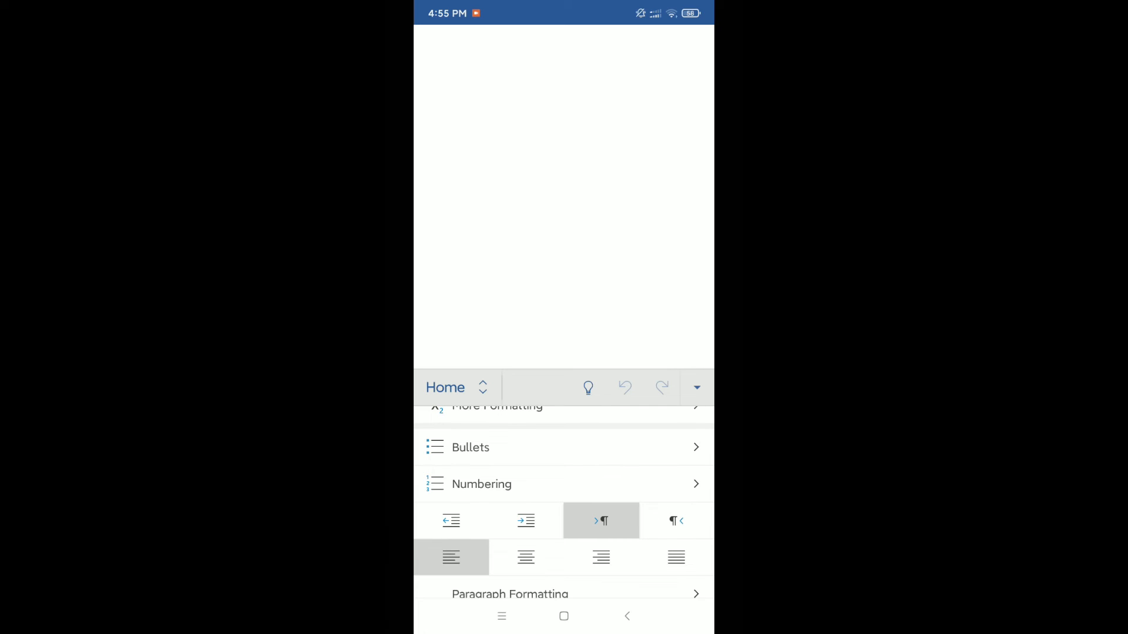
click(481, 484)
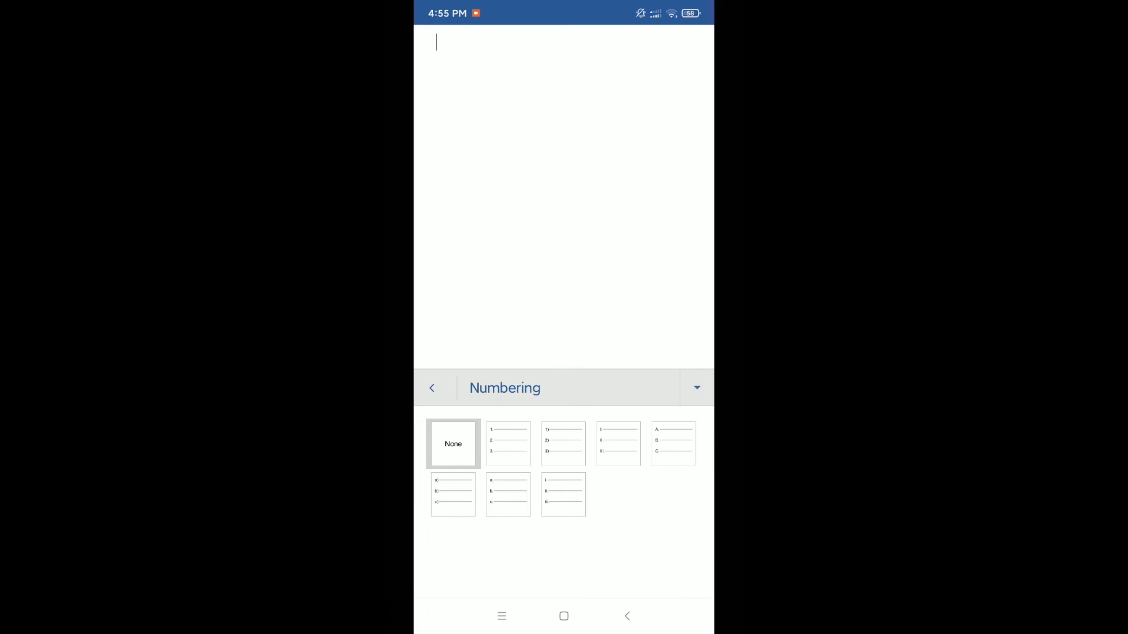
click(507, 444)
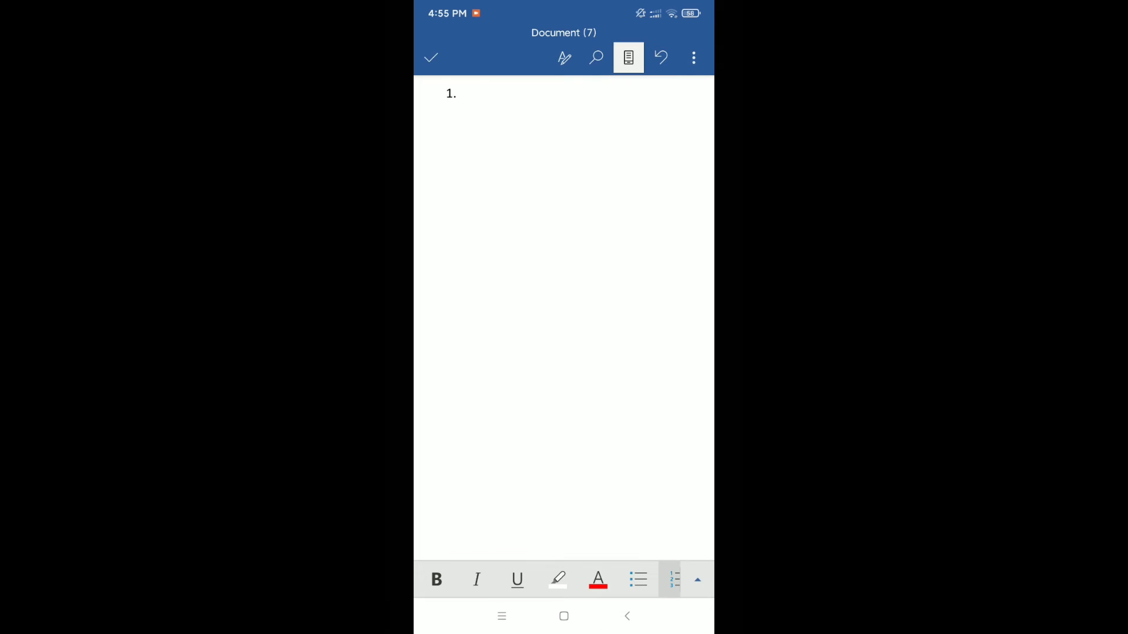
text(G)
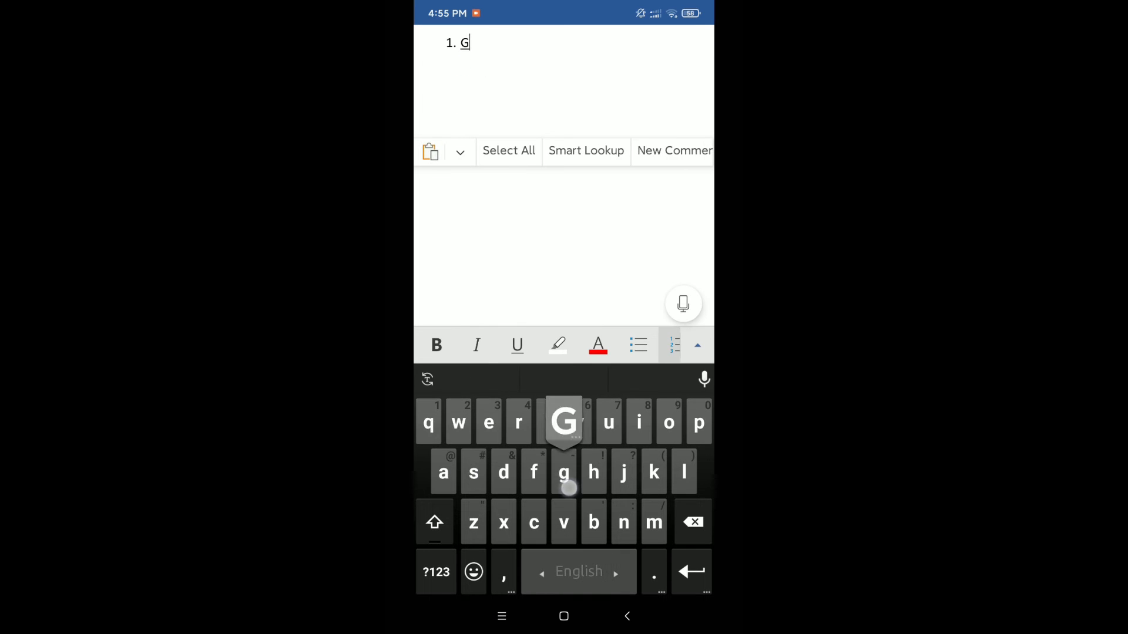